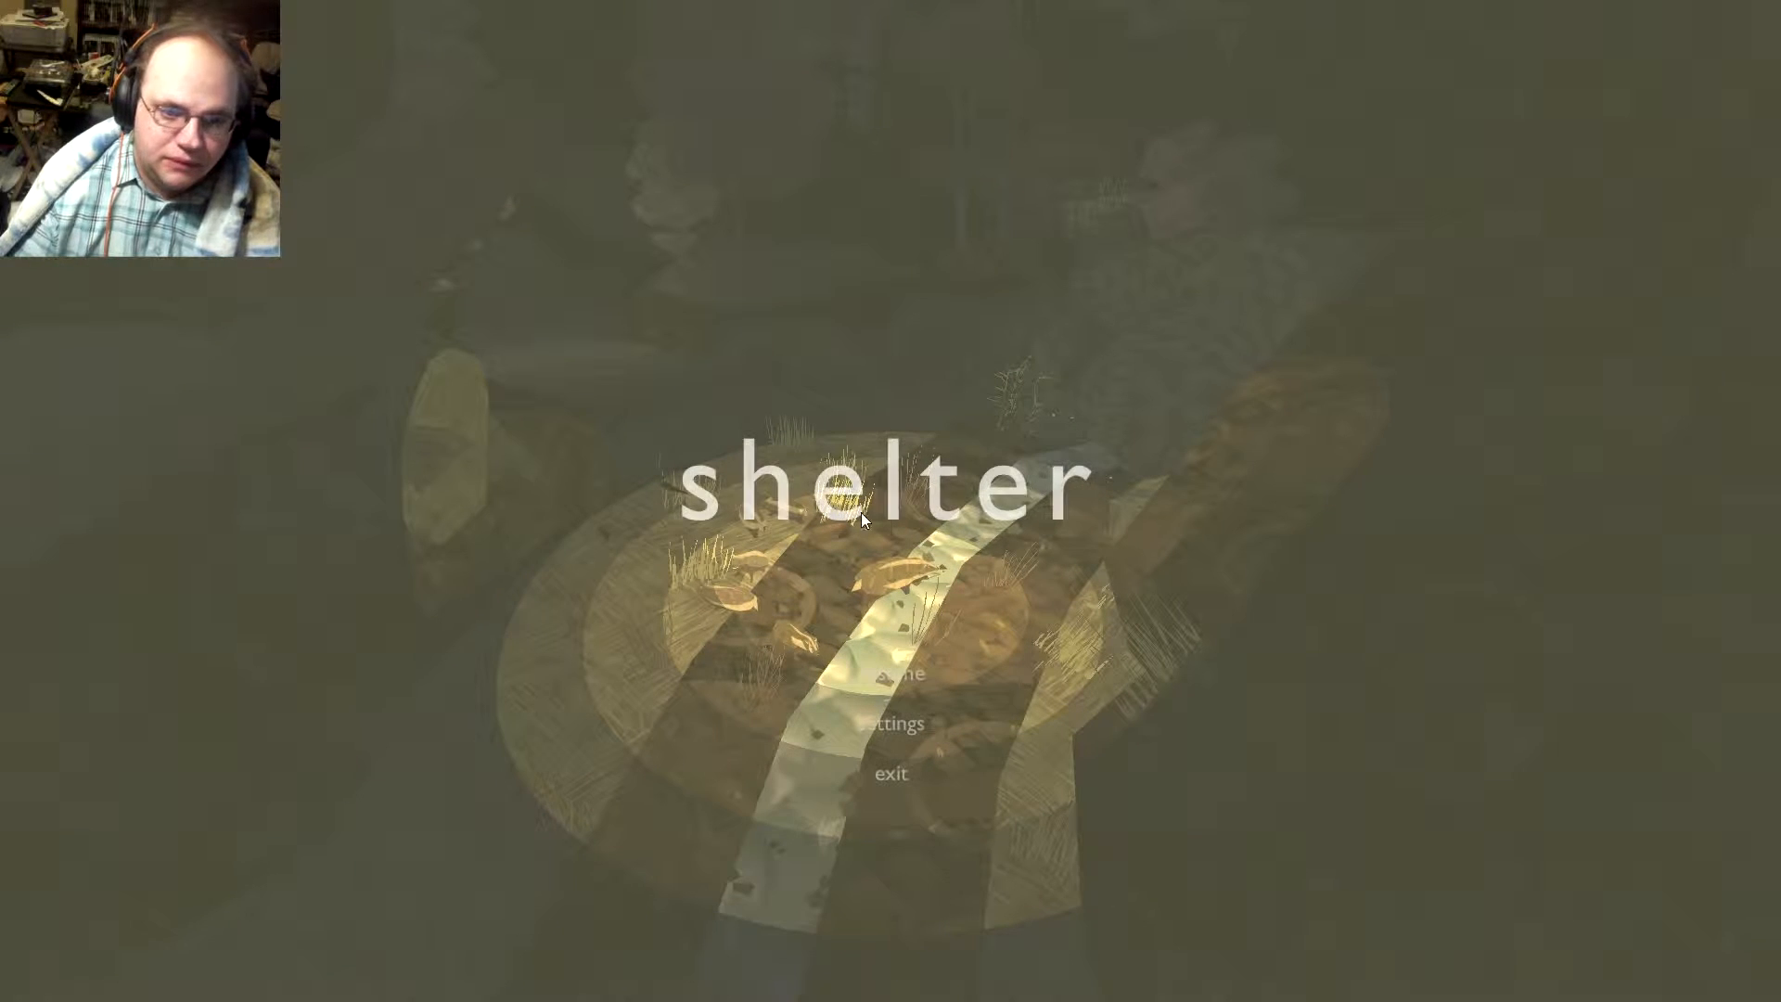
- Check the music, sound and invert-mouse settings, then return to the burrow scene
{"action": "left_click", "coordinate": [896, 723]}
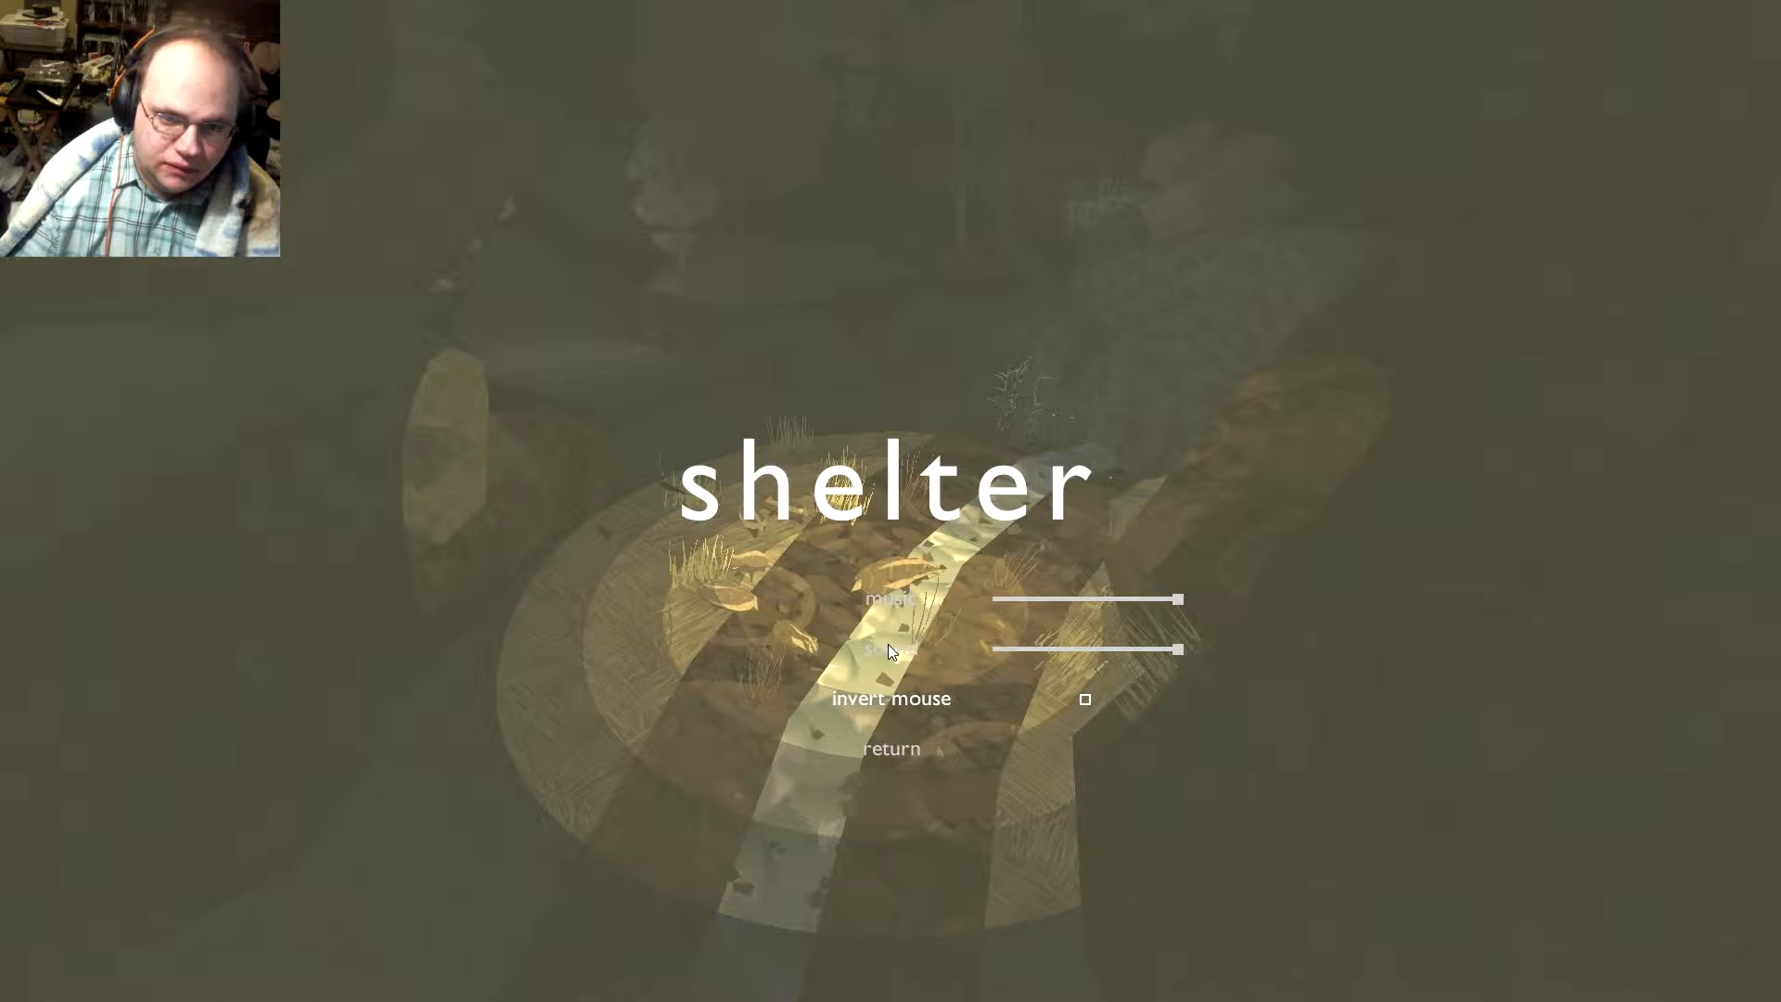
{"action": "left_click", "coordinate": [890, 748]}
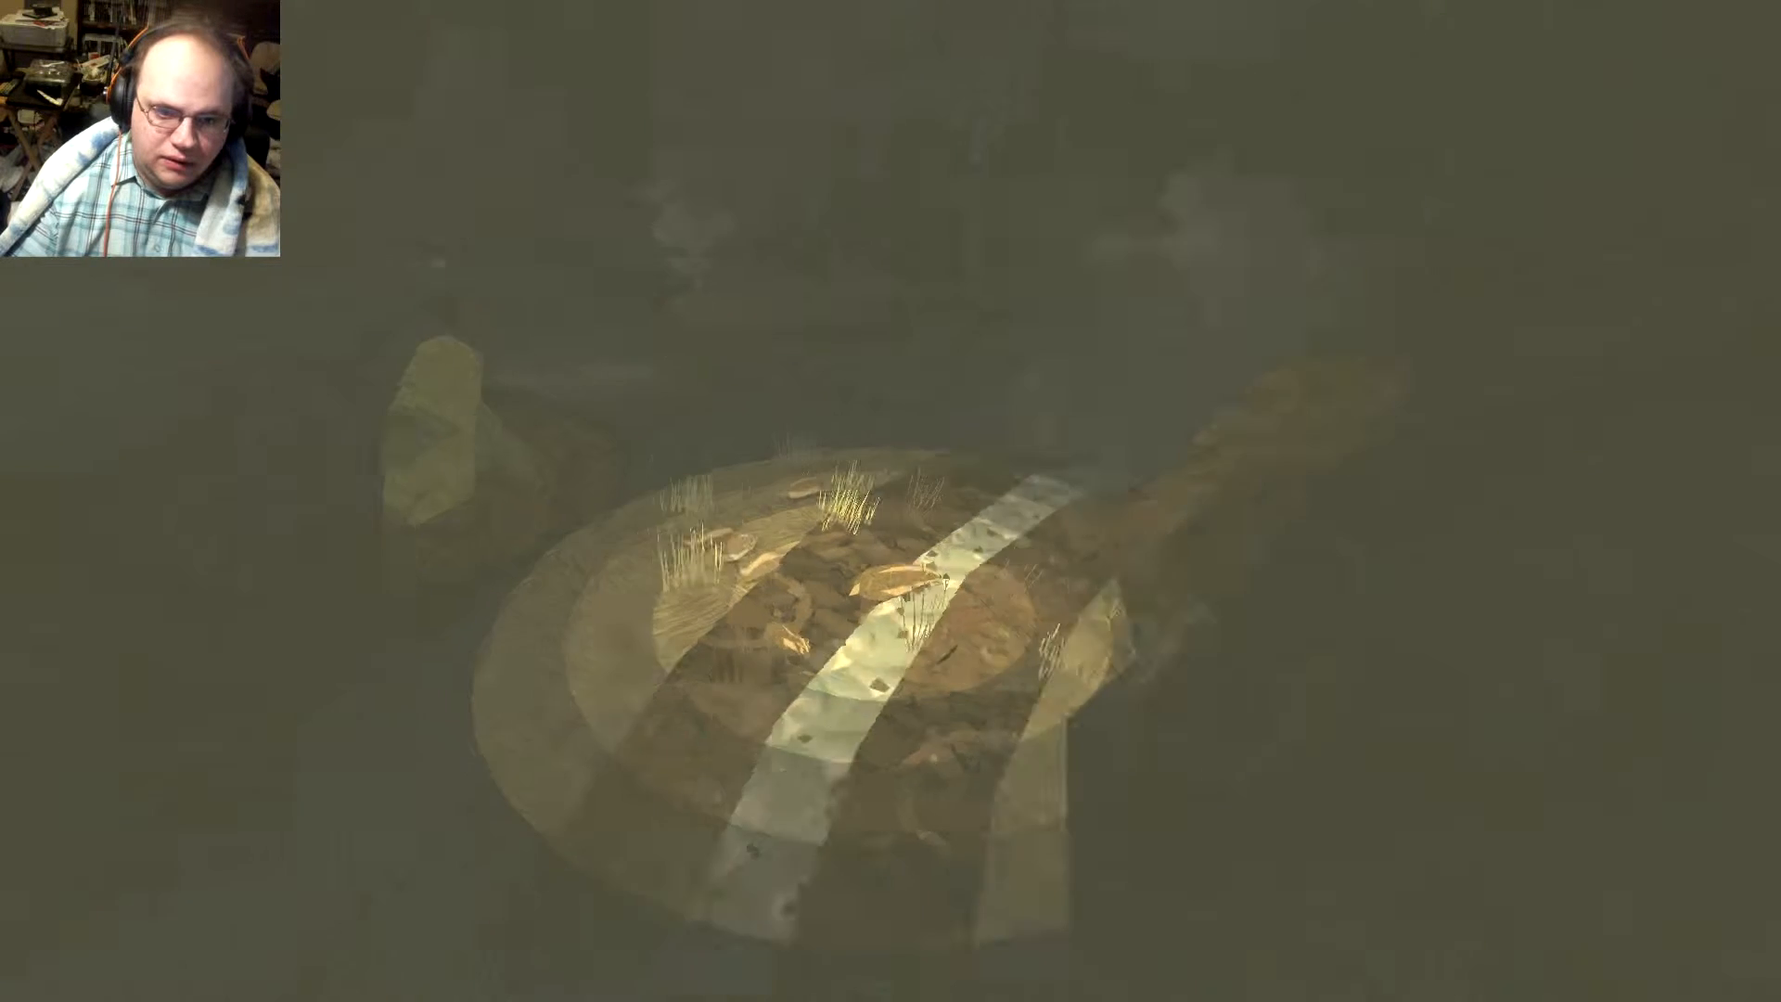